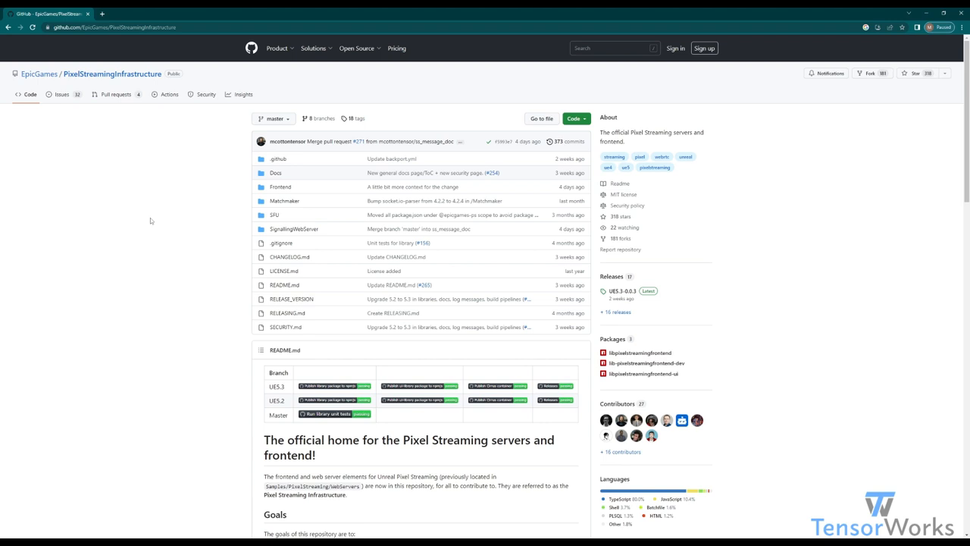
{"action": "mouse_move", "coordinate": [147, 181]}
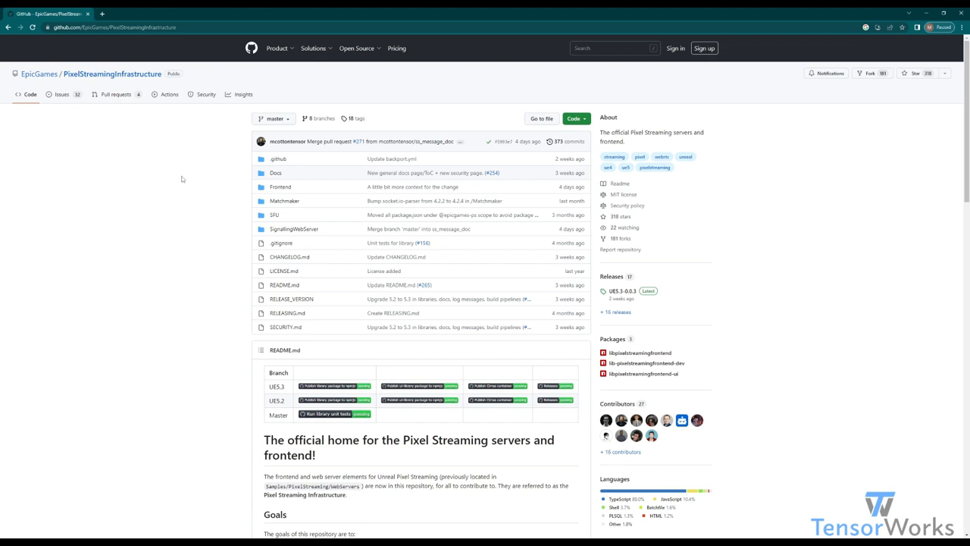
{"action": "mouse_move", "coordinate": [157, 164]}
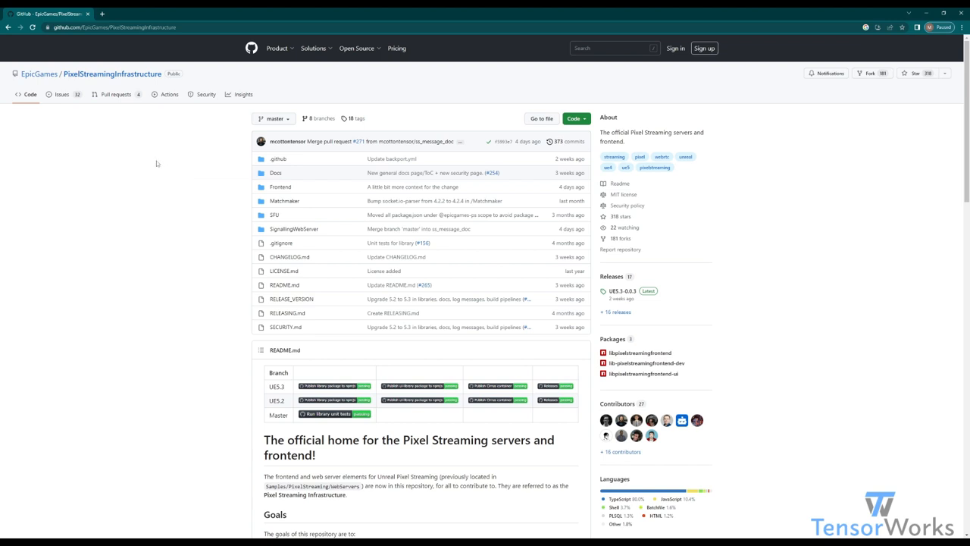
{"action": "mouse_move", "coordinate": [184, 193]}
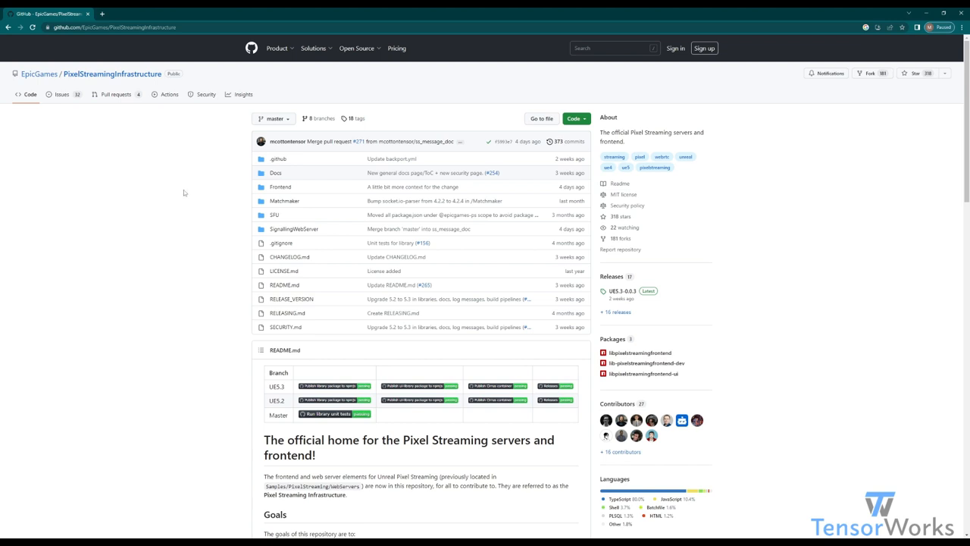
{"action": "mouse_move", "coordinate": [176, 188]}
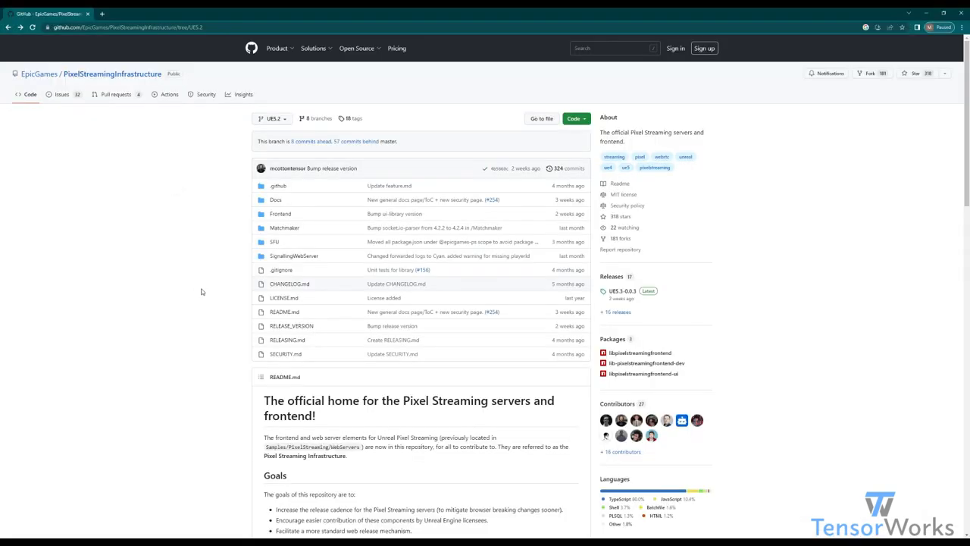
{"action": "mouse_move", "coordinate": [208, 251]}
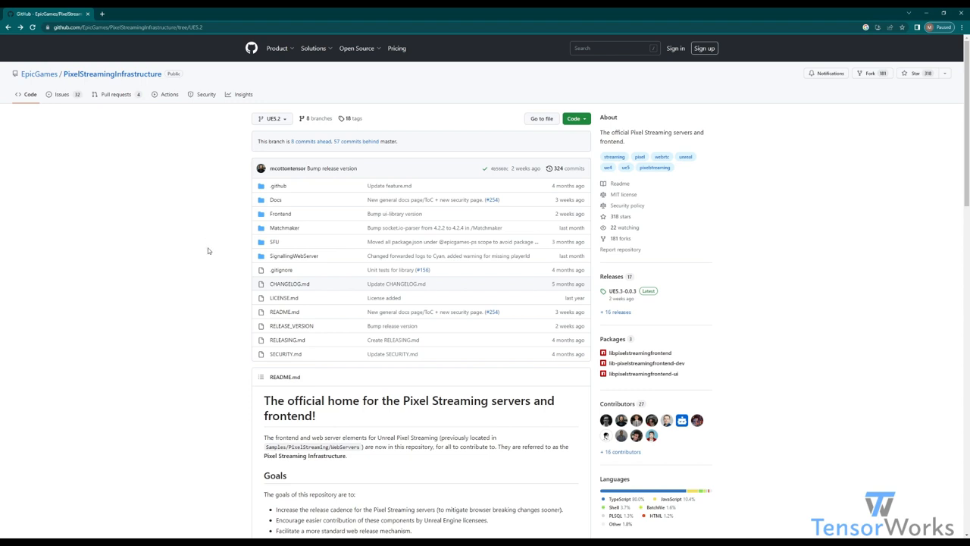
{"action": "mouse_move", "coordinate": [203, 271]}
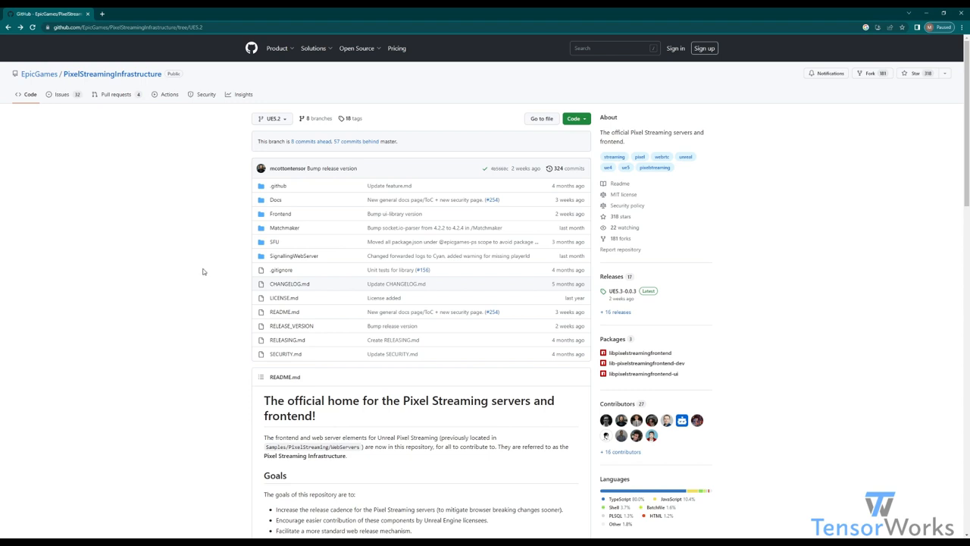
- Read the UE5.2 README down to the Versions section with its branch/status table
{"action": "left_click", "coordinate": [290, 284]}
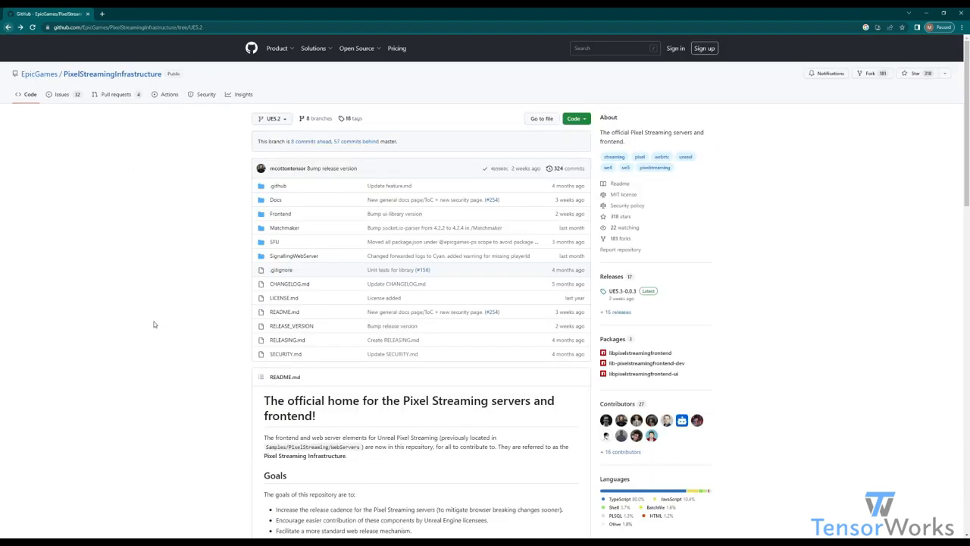
{"action": "scroll", "scroll_direction": "down", "scroll_amount": 3}
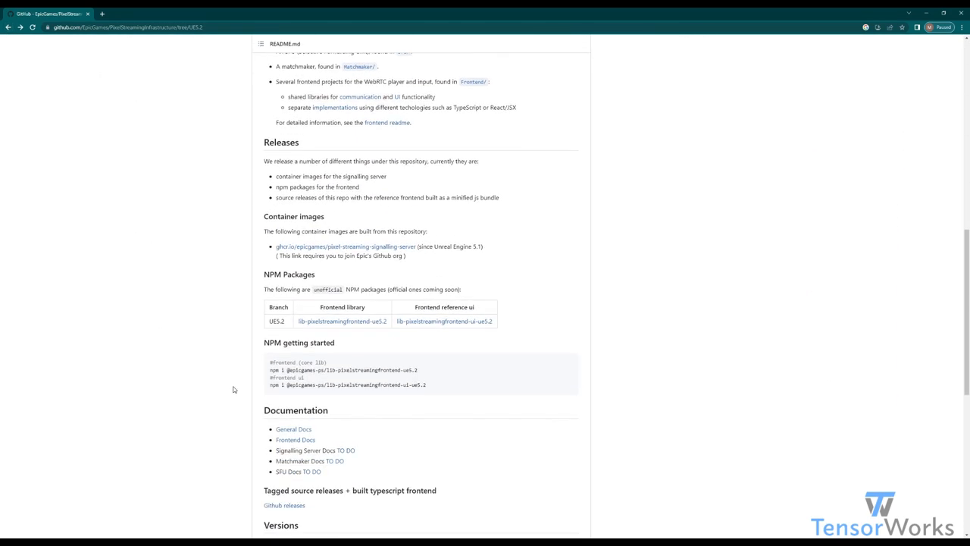
{"action": "scroll", "scroll_direction": "down", "scroll_amount": 3}
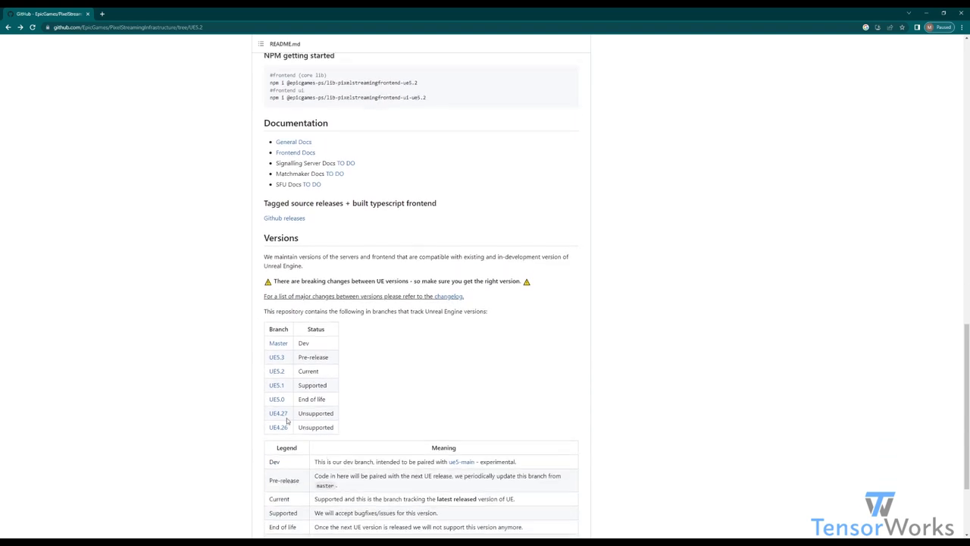
{"action": "scroll", "scroll_direction": "up", "scroll_amount": 3}
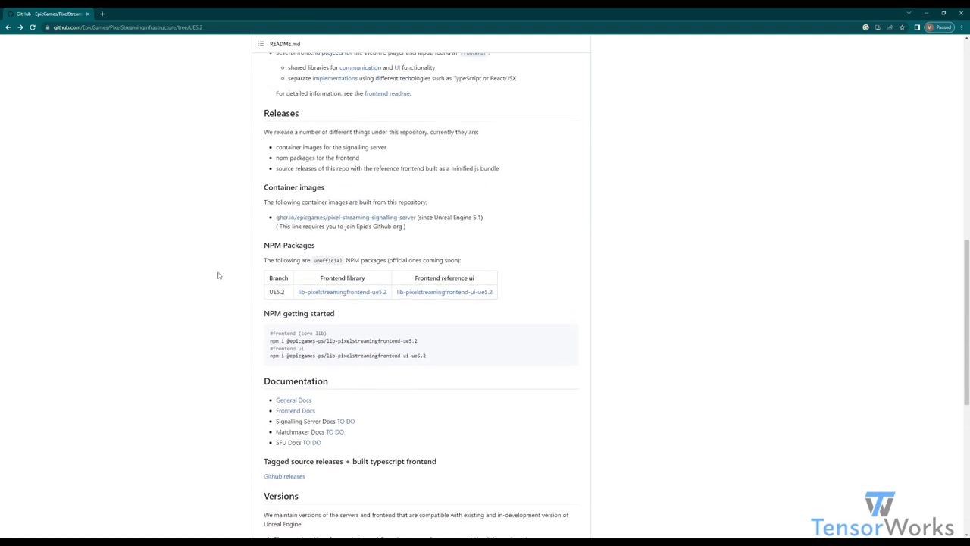
{"action": "scroll", "scroll_direction": "up", "scroll_amount": 3}
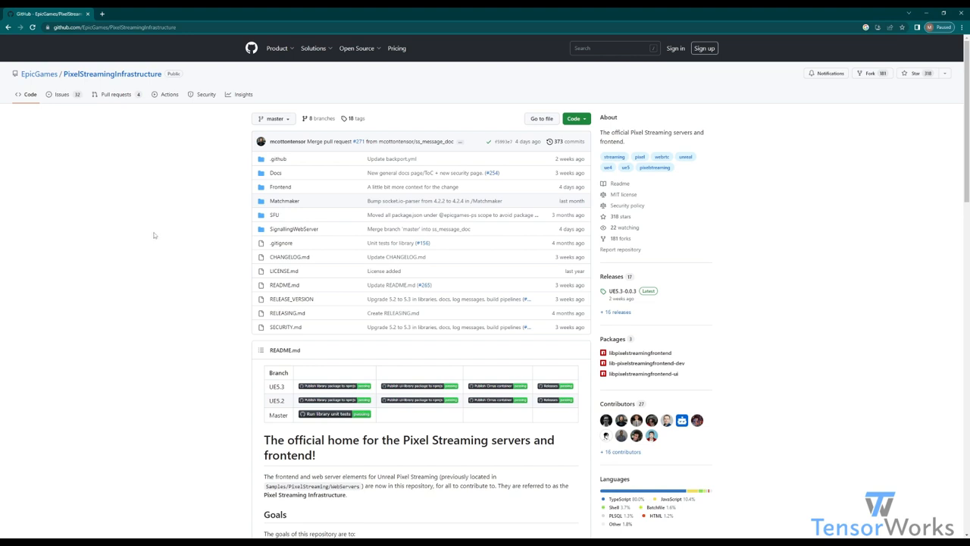
{"action": "mouse_move", "coordinate": [131, 257]}
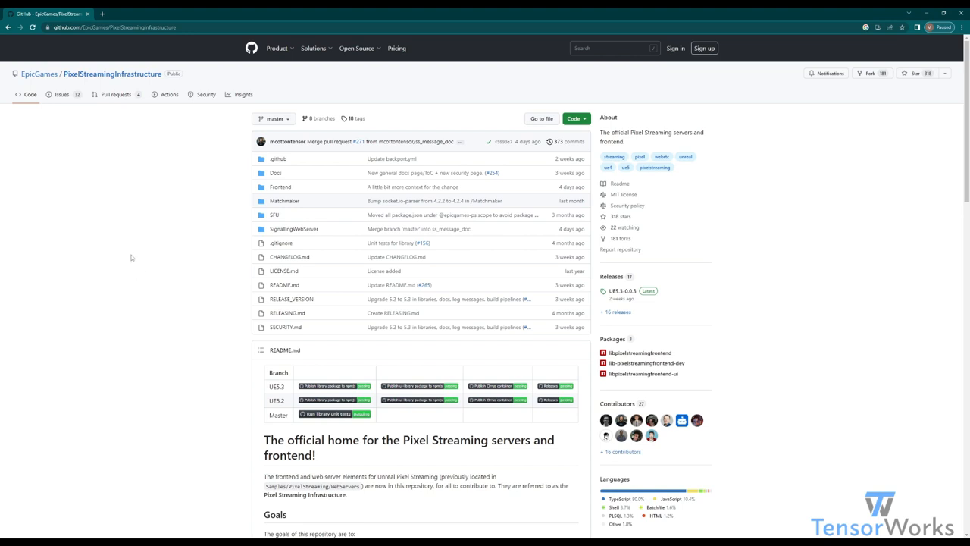
- Switch the PixelStreamingInfrastructure repository from master to the UE5.2 branch
{"action": "left_click", "coordinate": [273, 118]}
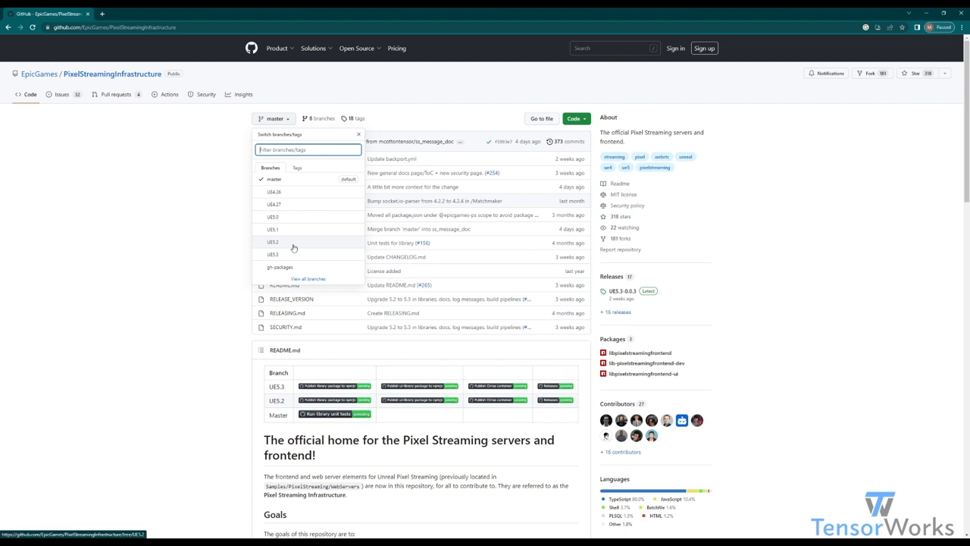
{"action": "mouse_move", "coordinate": [262, 221]}
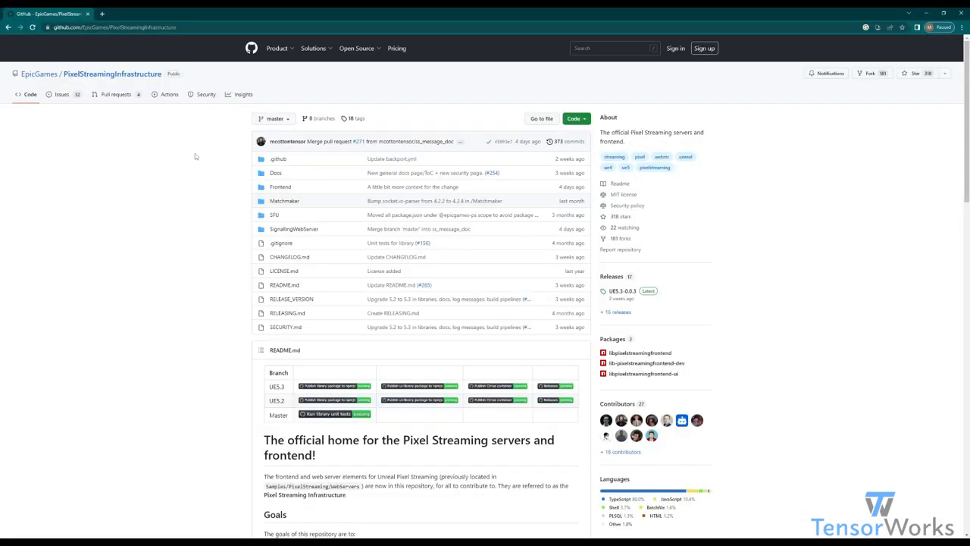
{"action": "mouse_move", "coordinate": [218, 201]}
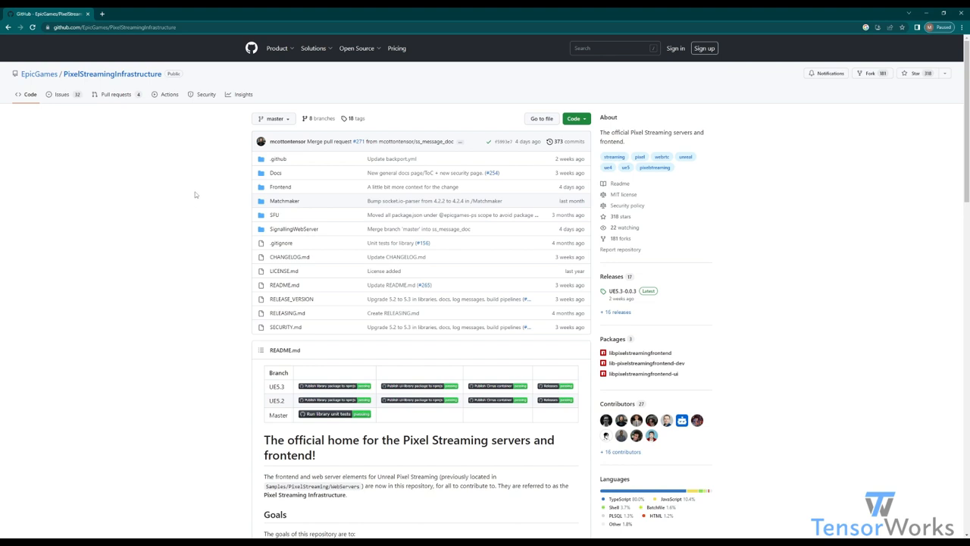
{"action": "left_click", "coordinate": [272, 119]}
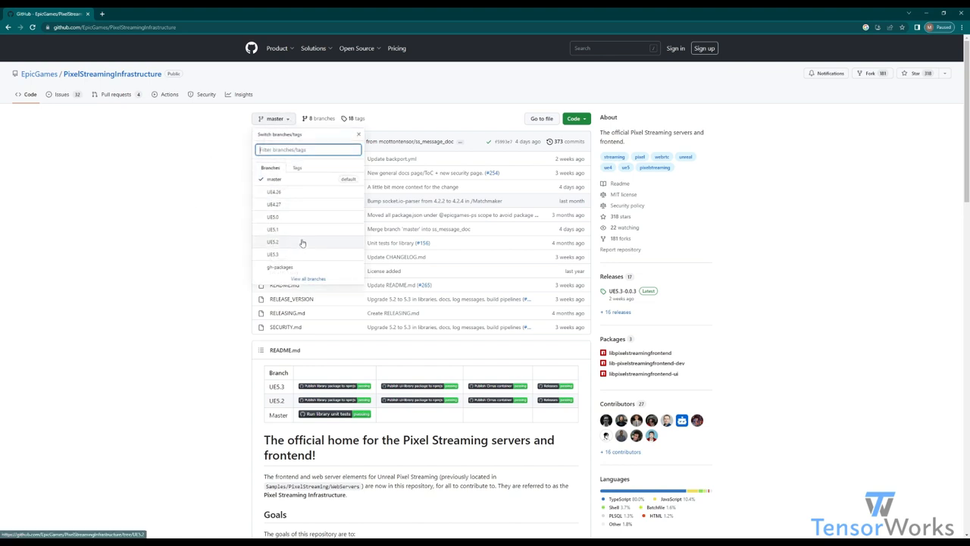
{"action": "left_click", "coordinate": [272, 242]}
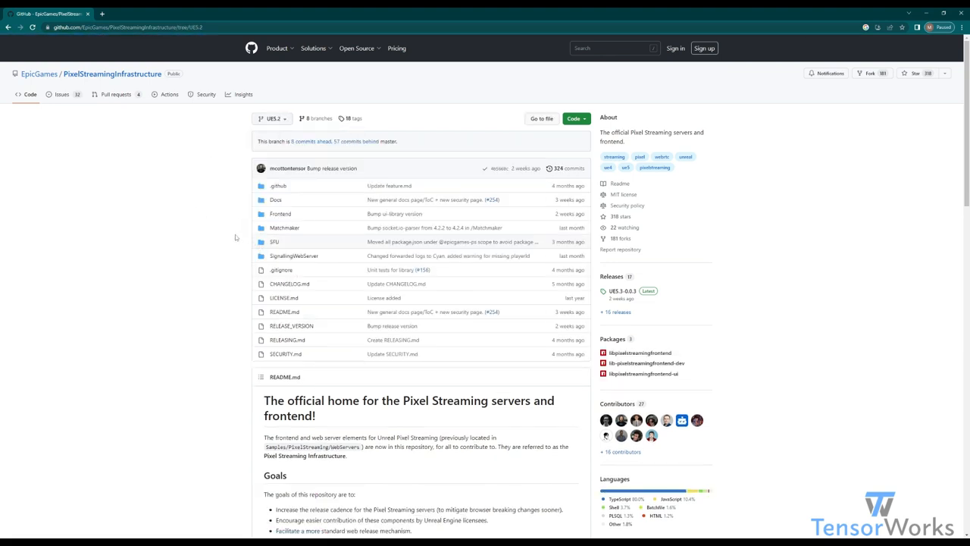
- Download the UE5.2 branch as a ZIP archive from the Code menu
{"action": "left_click", "coordinate": [573, 119]}
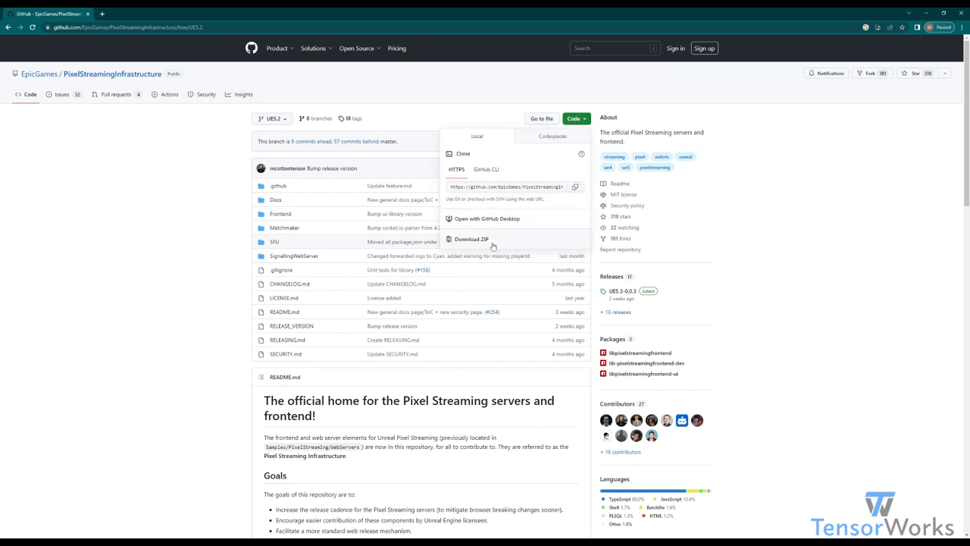
{"action": "left_click", "coordinate": [471, 238]}
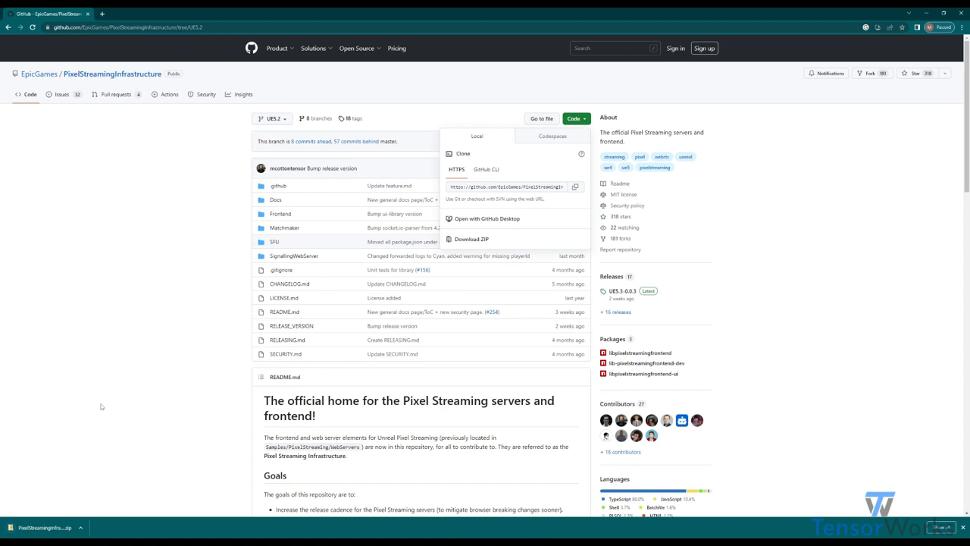
{"action": "mouse_move", "coordinate": [126, 380]}
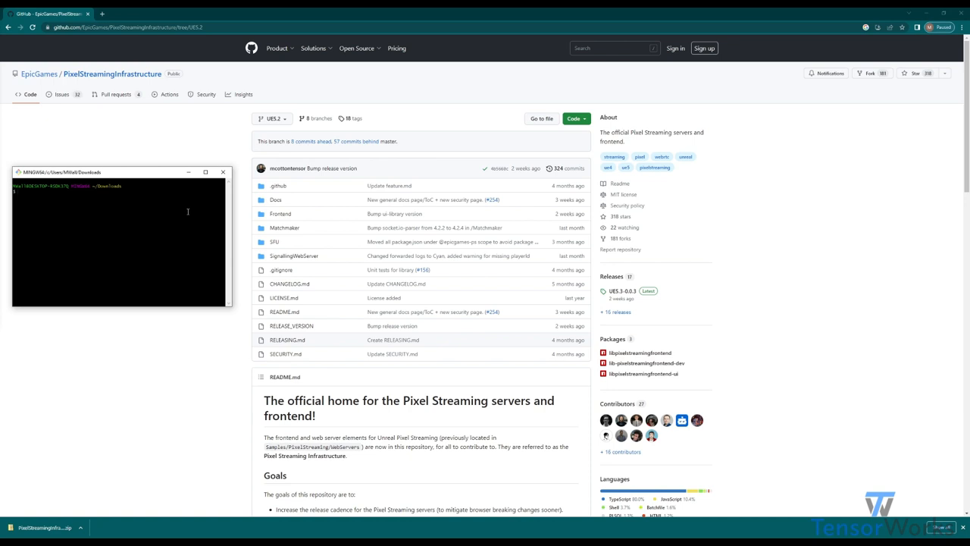
{"action": "mouse_move", "coordinate": [137, 195]}
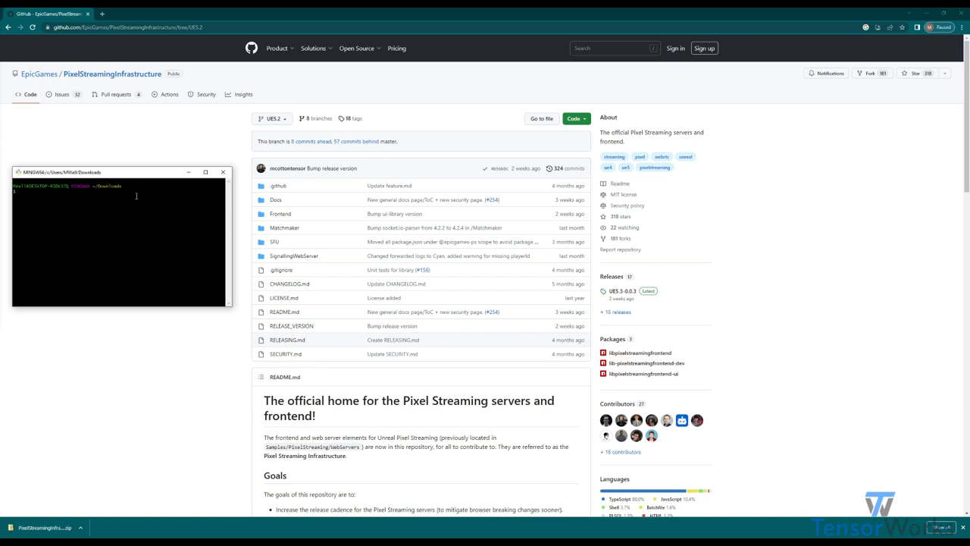
- Enter 'git clone --branch UE5.2' with the repository's HTTPS URL in Git Bash
{"action": "type", "text": "git clone --branch UE5.2 https://github.com/EpicGames/PixelStreamingInfrastructure.git"}
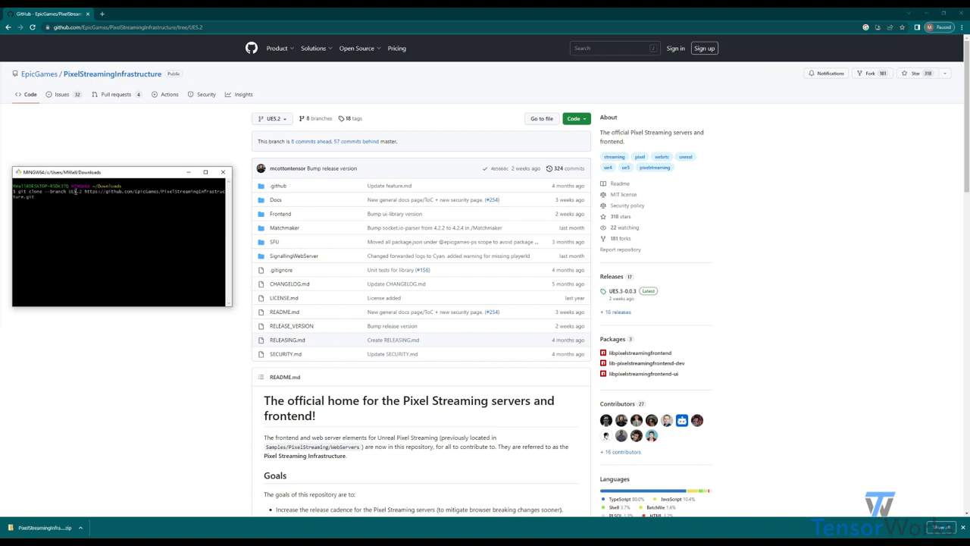
{"action": "mouse_move", "coordinate": [89, 199]}
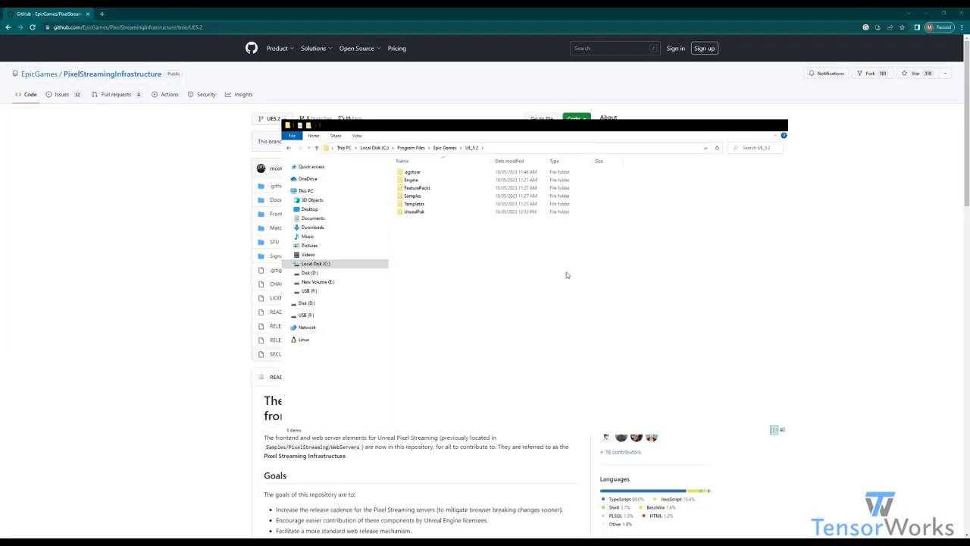
{"action": "mouse_move", "coordinate": [566, 281]}
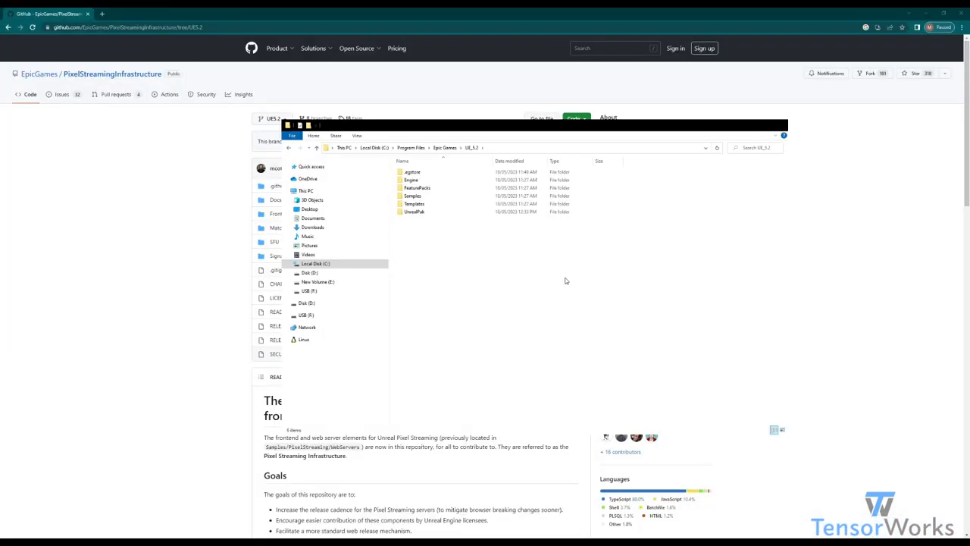
{"action": "mouse_move", "coordinate": [559, 286]}
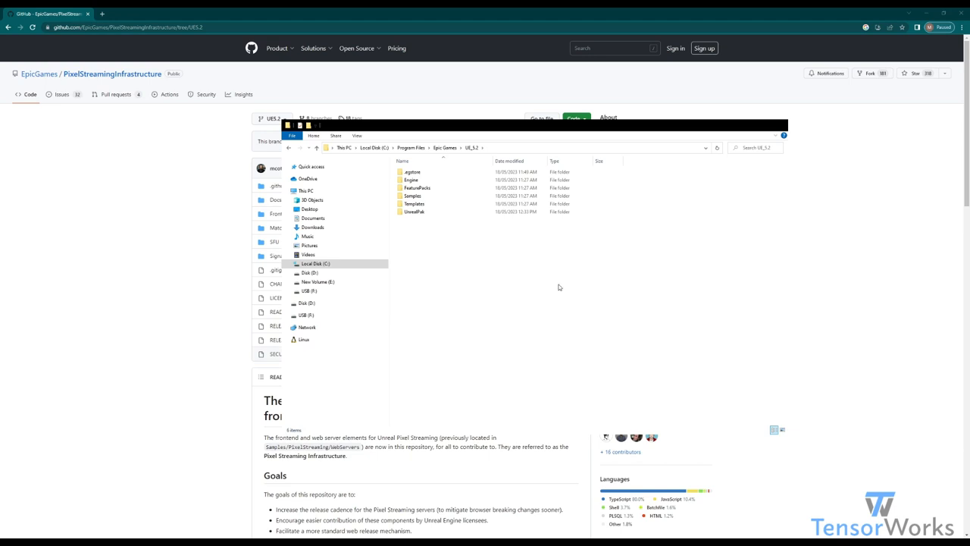
{"action": "mouse_move", "coordinate": [535, 307]}
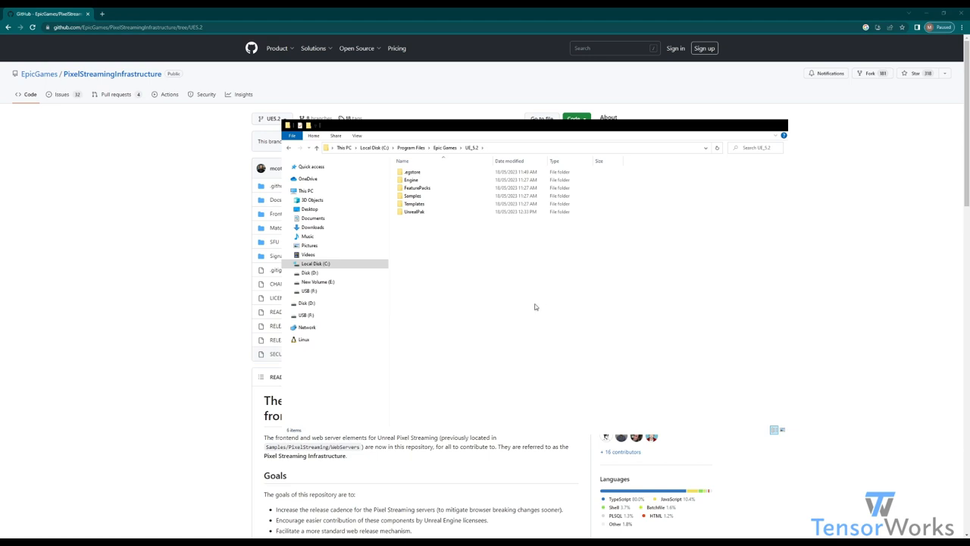
{"action": "mouse_move", "coordinate": [470, 142]}
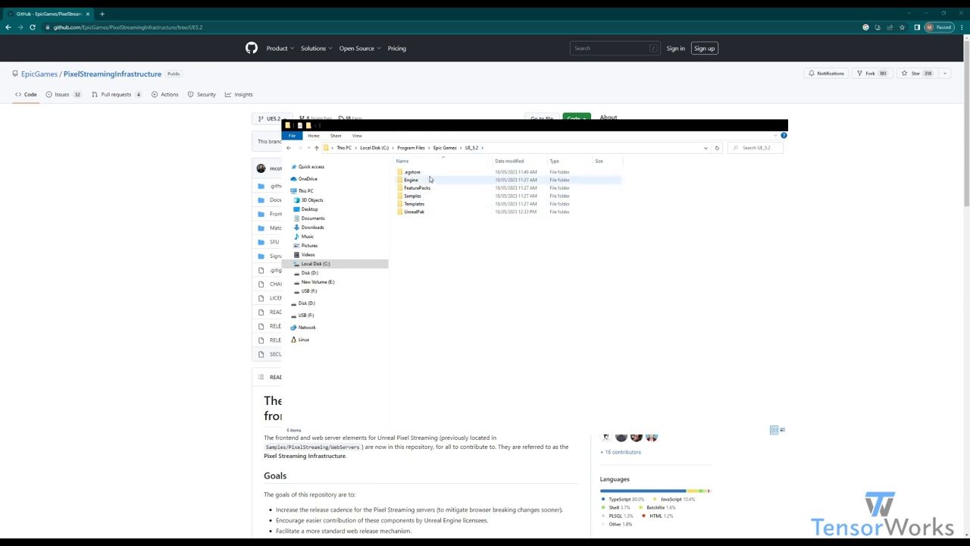
- Navigate into Engine > Plugins > Media > PixelStreaming > Resources > WebServers
{"action": "double_click", "coordinate": [411, 180]}
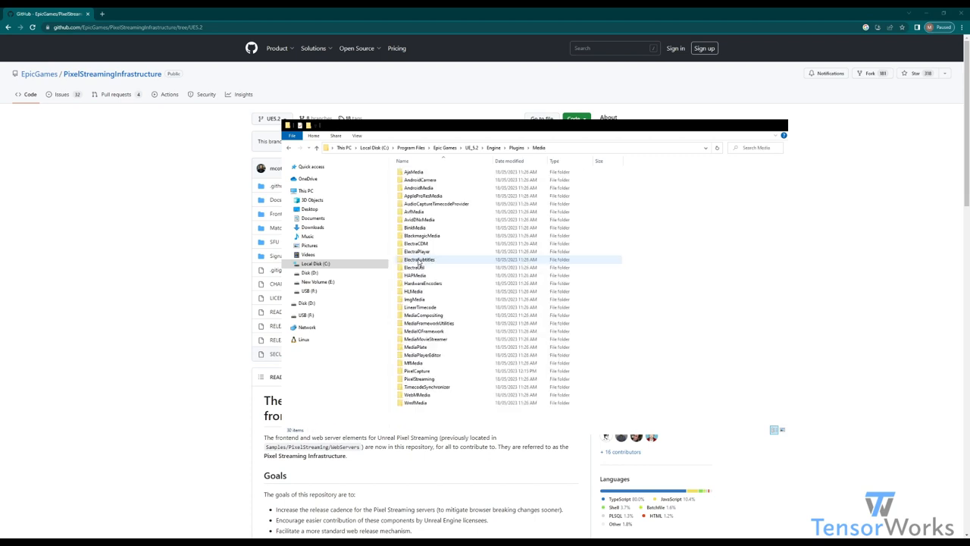
{"action": "double_click", "coordinate": [420, 378]}
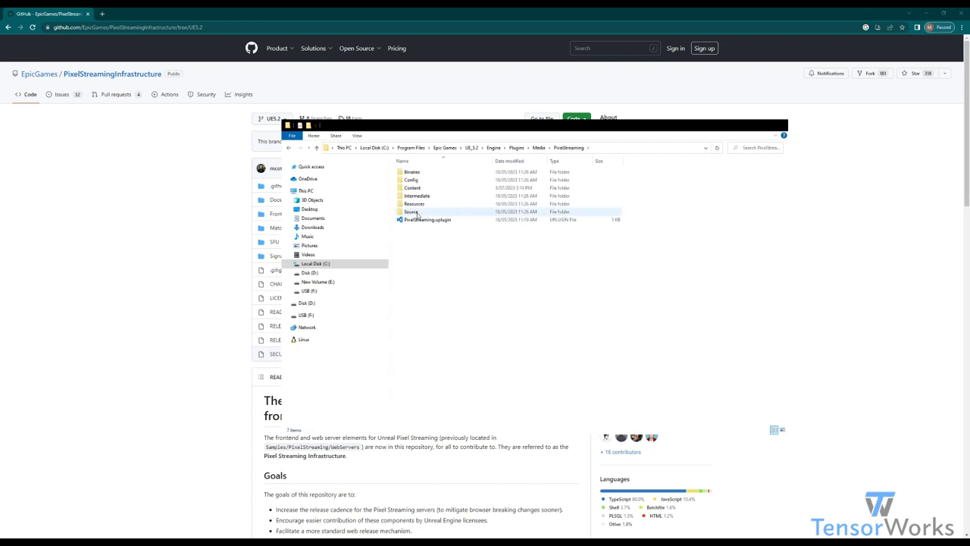
{"action": "double_click", "coordinate": [414, 203]}
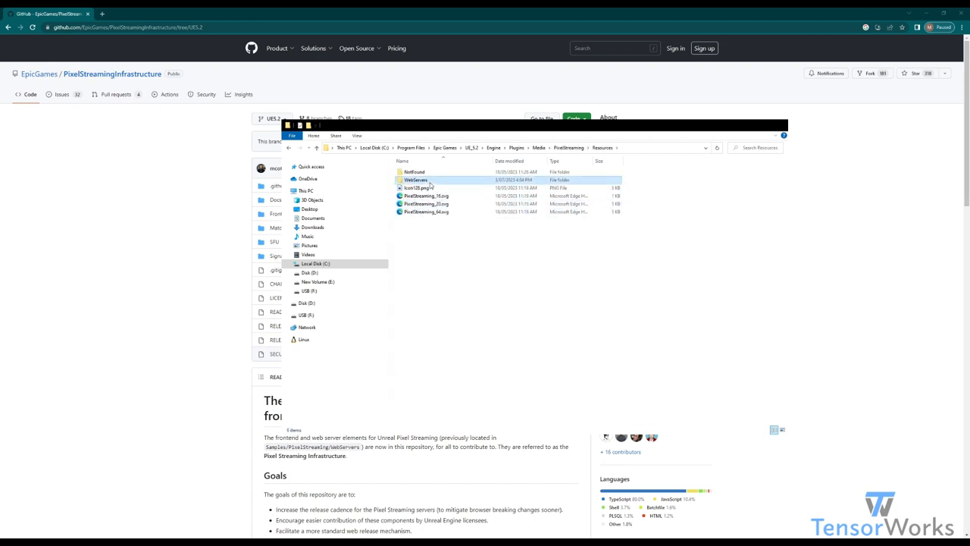
{"action": "double_click", "coordinate": [415, 179]}
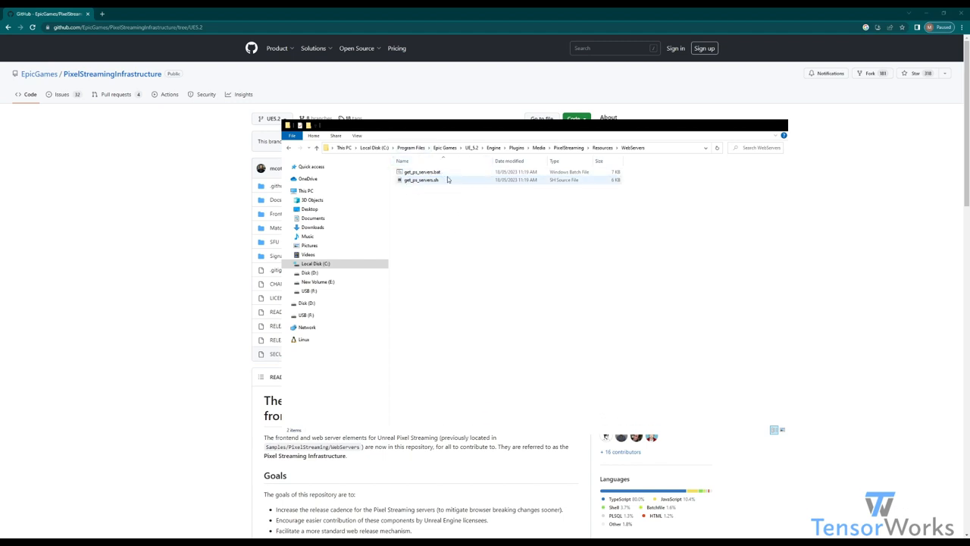
- Point out the get_ps_servers.sh and get_ps_servers.bat scripts in WebServers
{"action": "left_click", "coordinate": [422, 172]}
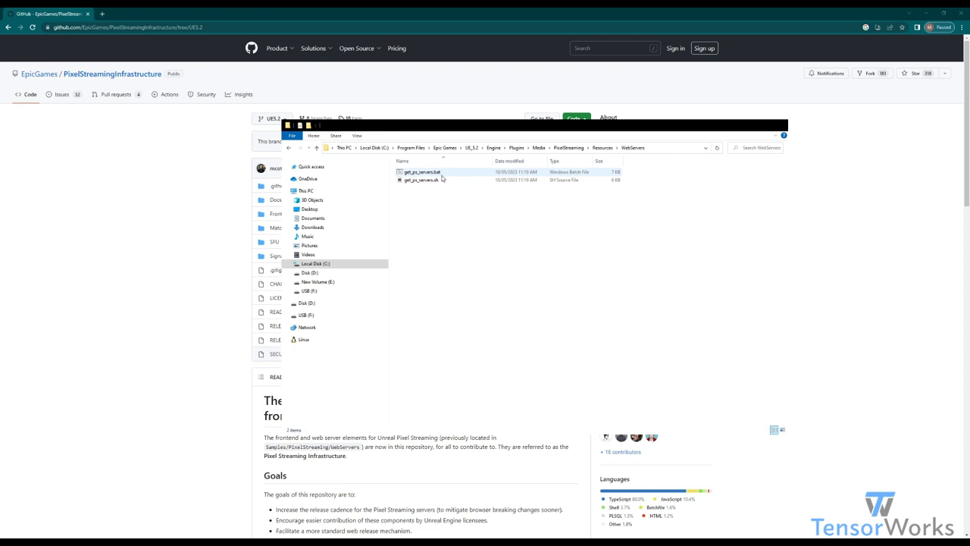
{"action": "left_click", "coordinate": [422, 172]}
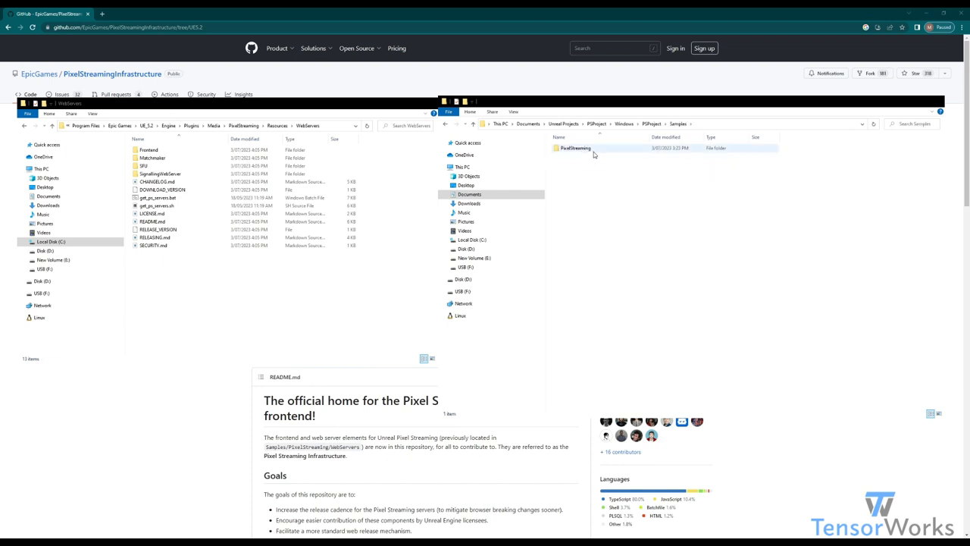
- Open the packaged project's PixelStreaming folder and point out SignallingWebServer
{"action": "double_click", "coordinate": [576, 148]}
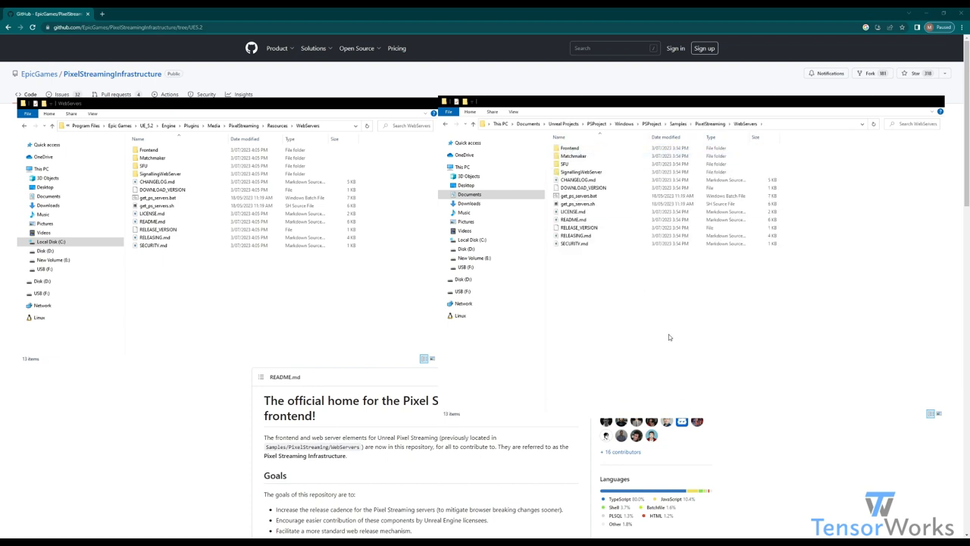
{"action": "left_click", "coordinate": [582, 172]}
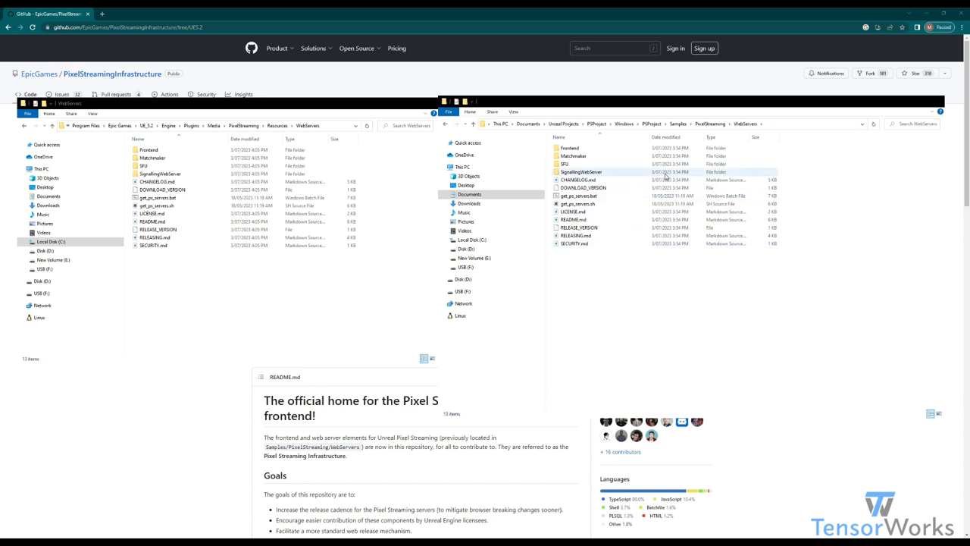